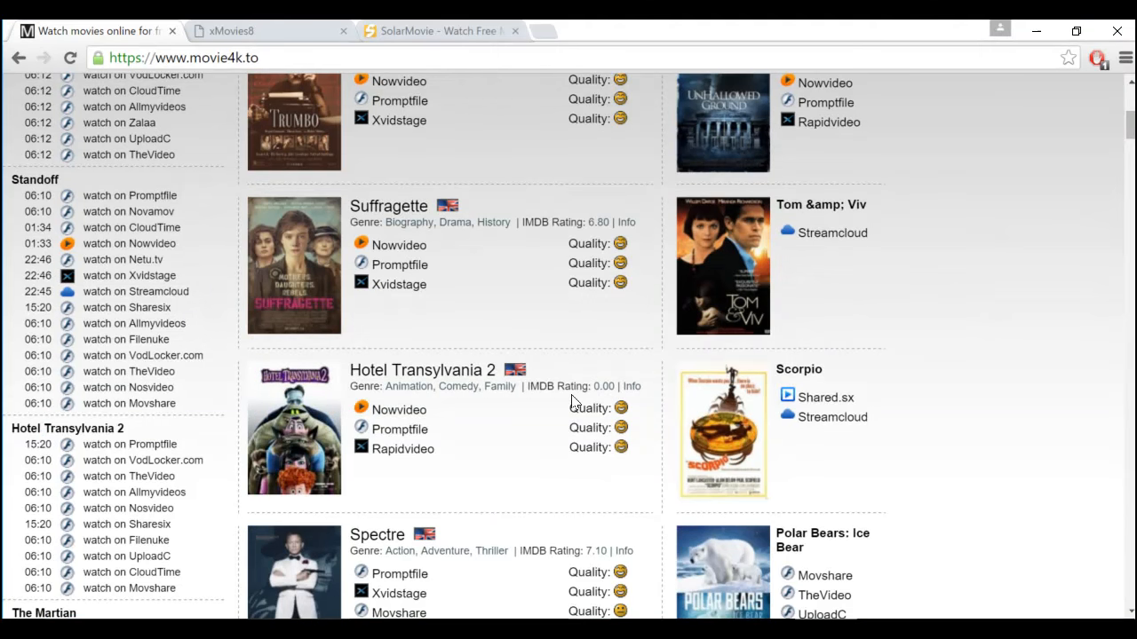
mouse_move(436, 120)
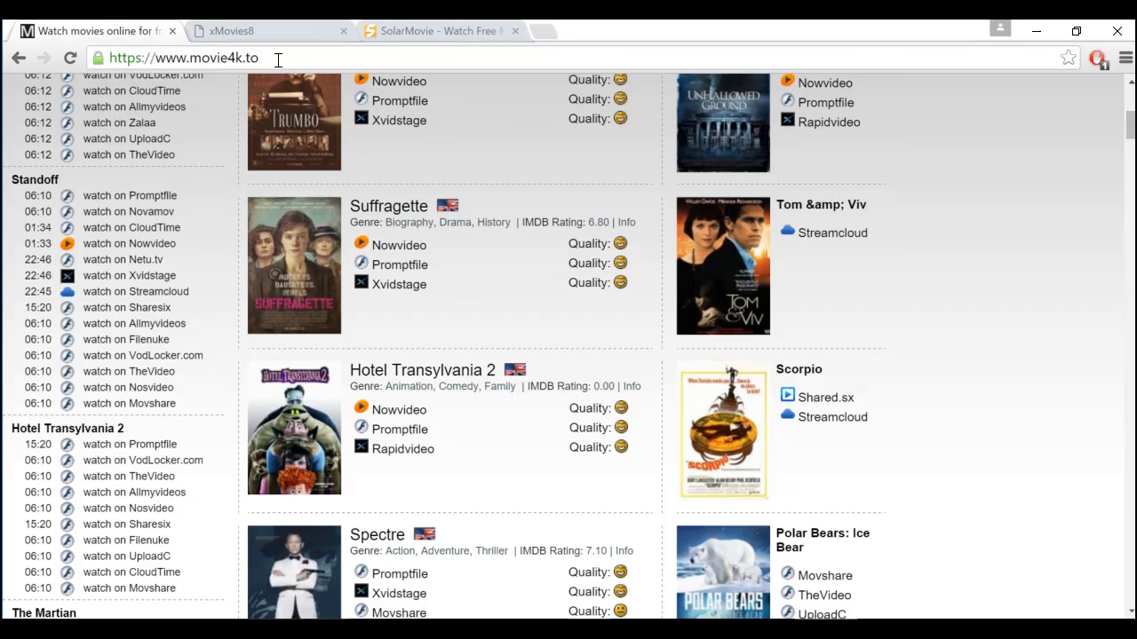
Step: View AdBlock's blocked-ads count, then switch to xMovies8 and view AdBlock again
scroll(up, 3)
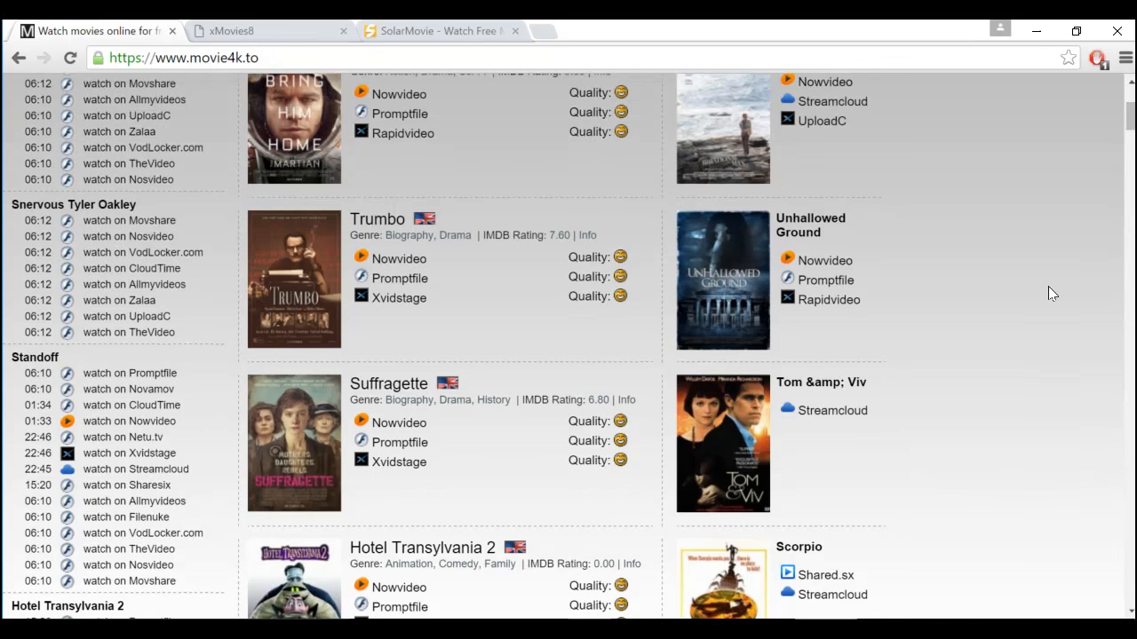
mouse_move(1030, 174)
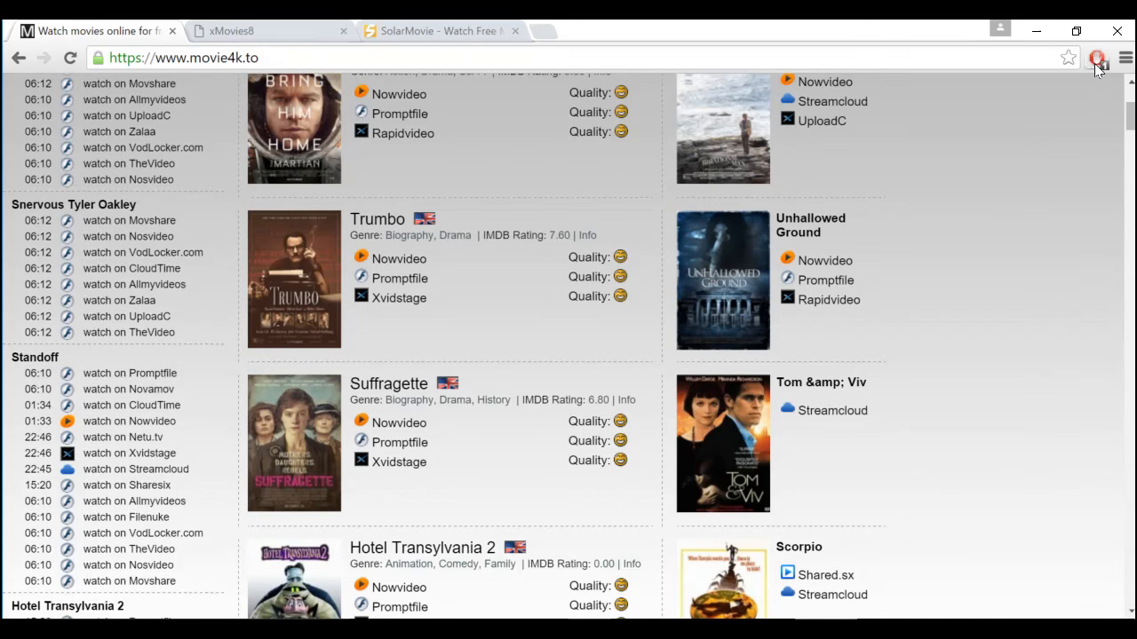
click(1096, 57)
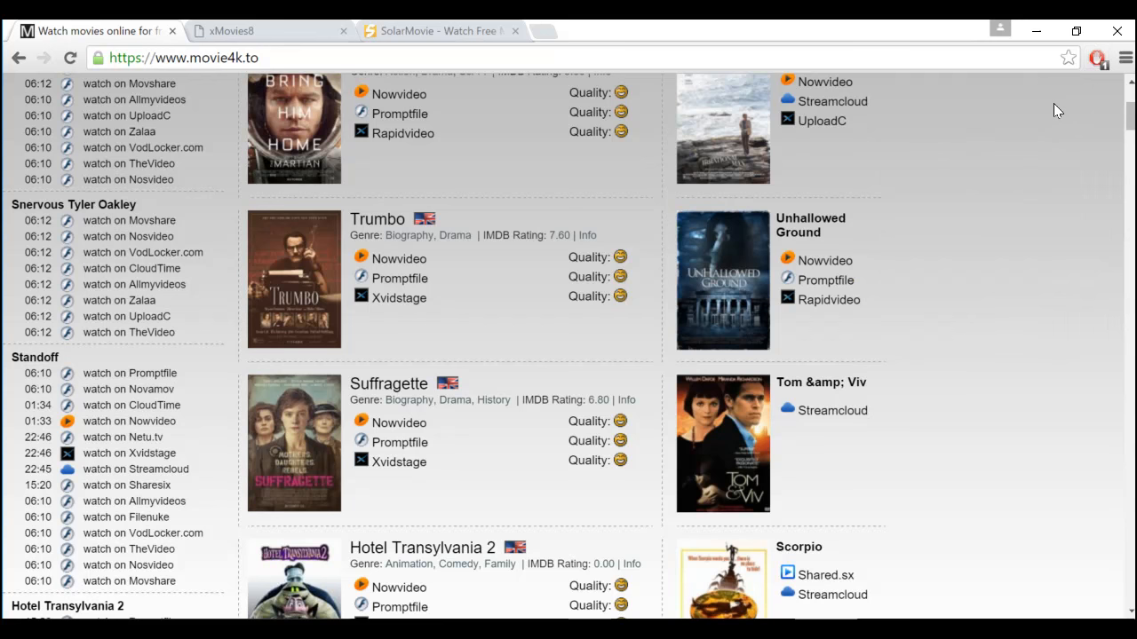
click(1097, 56)
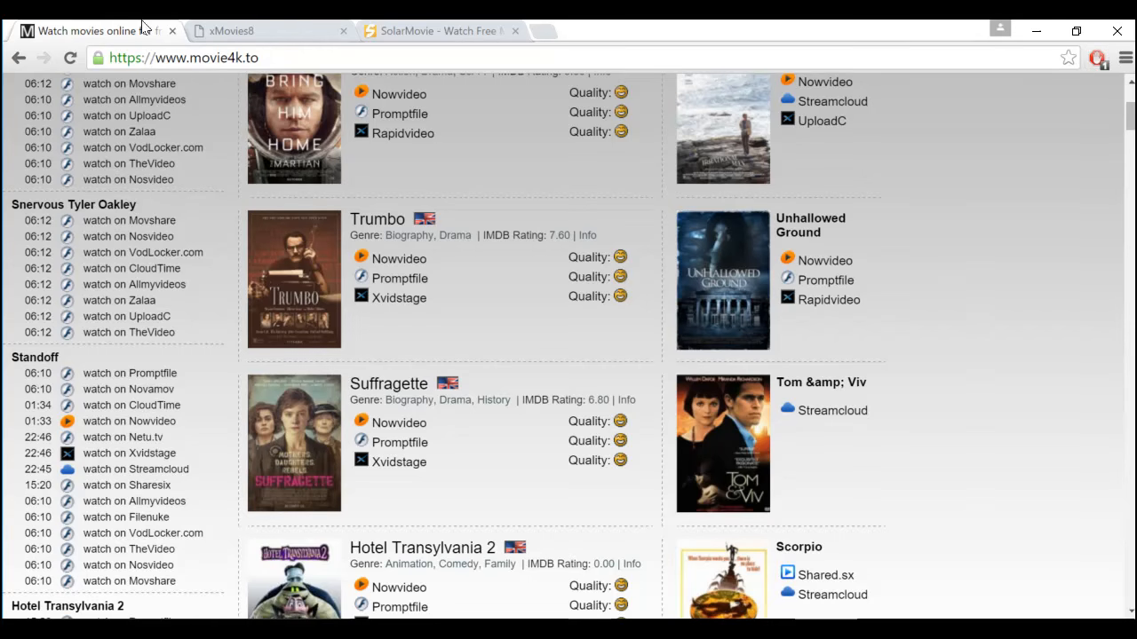
click(258, 31)
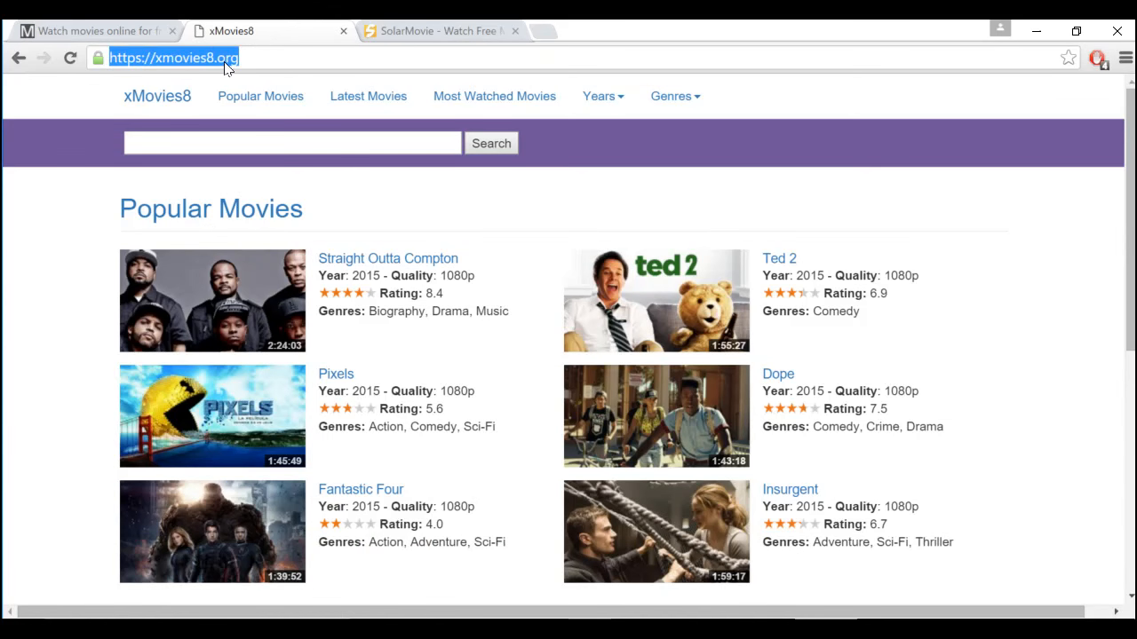
mouse_move(1065, 120)
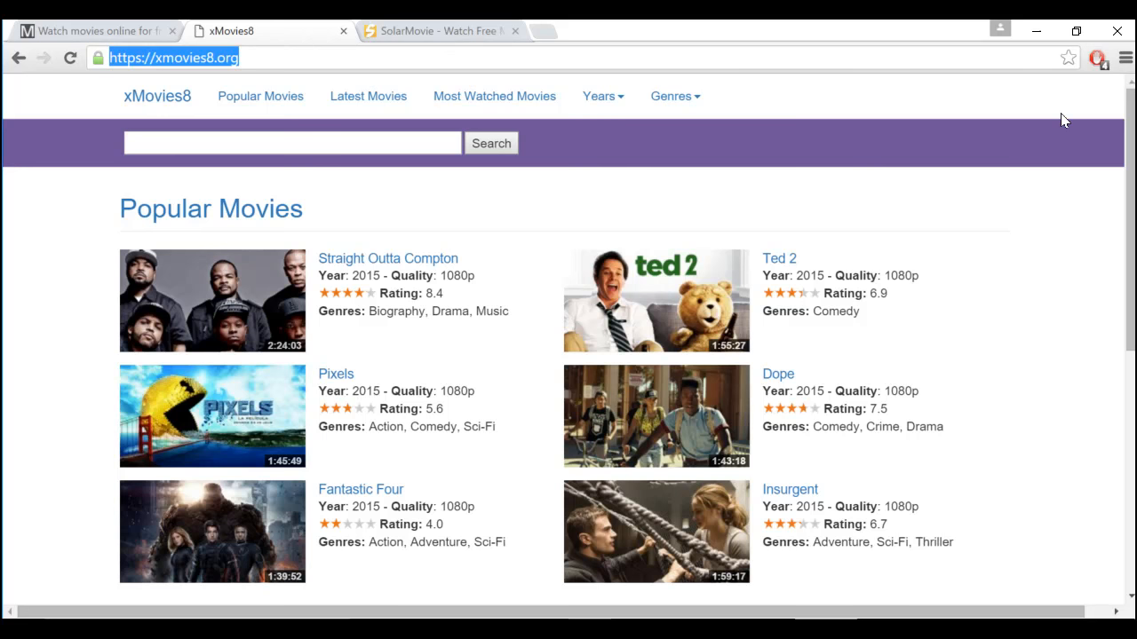
mouse_move(1033, 304)
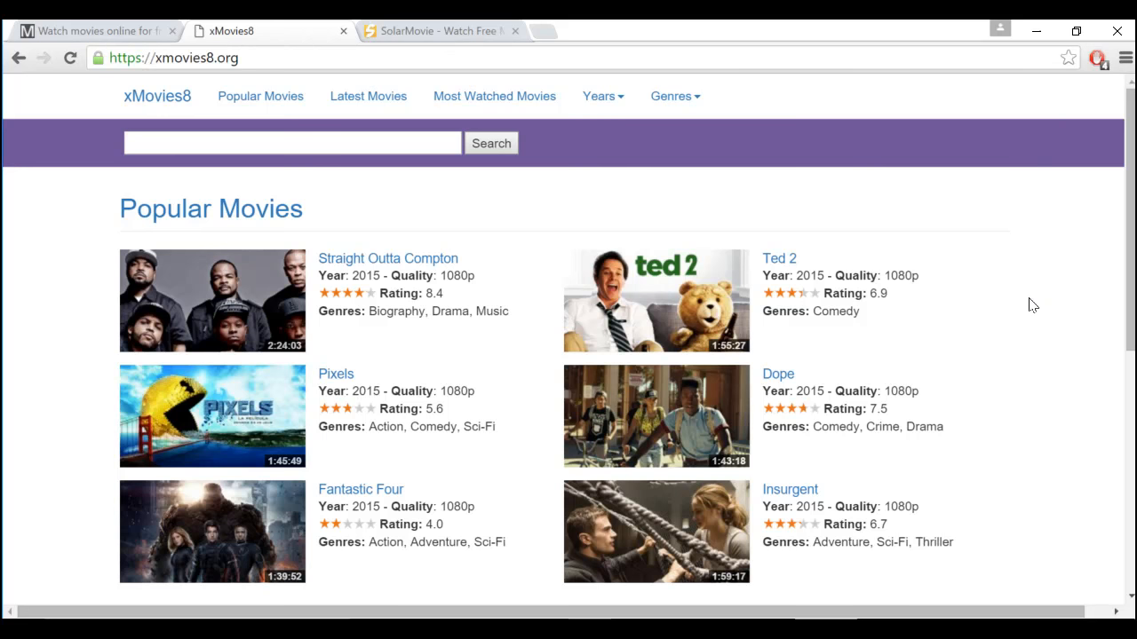
click(1097, 58)
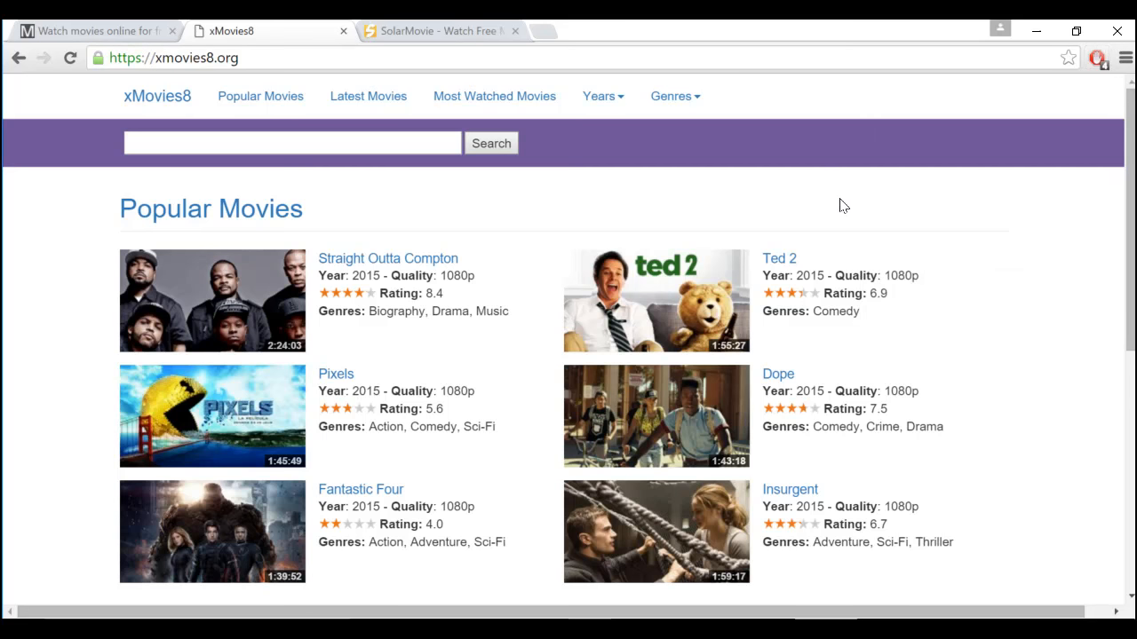
mouse_move(826, 193)
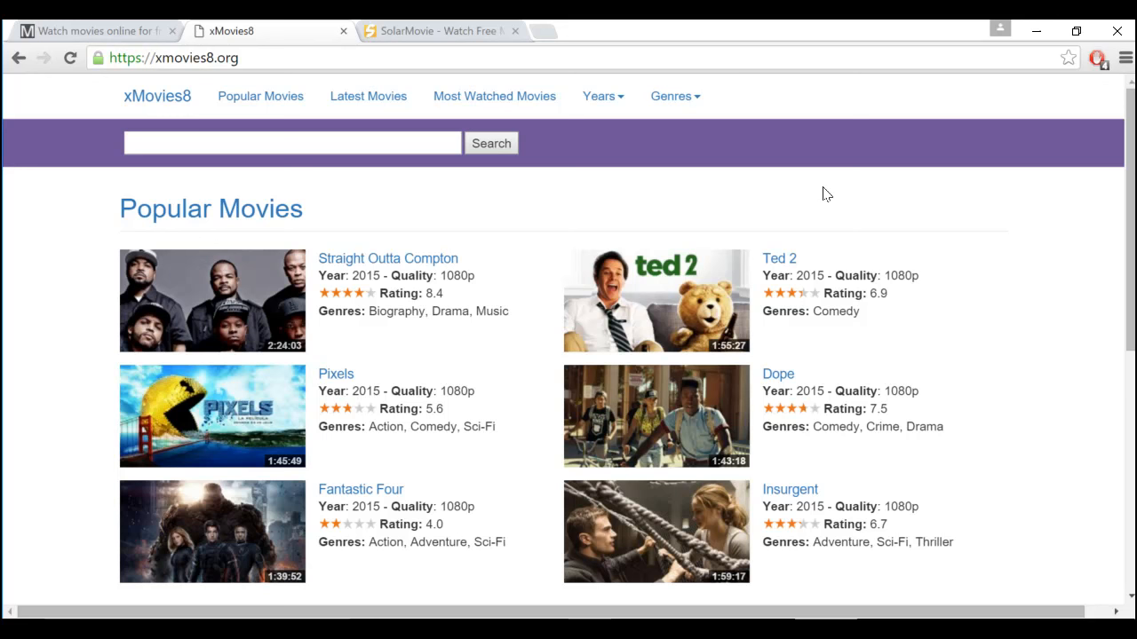
mouse_move(610, 171)
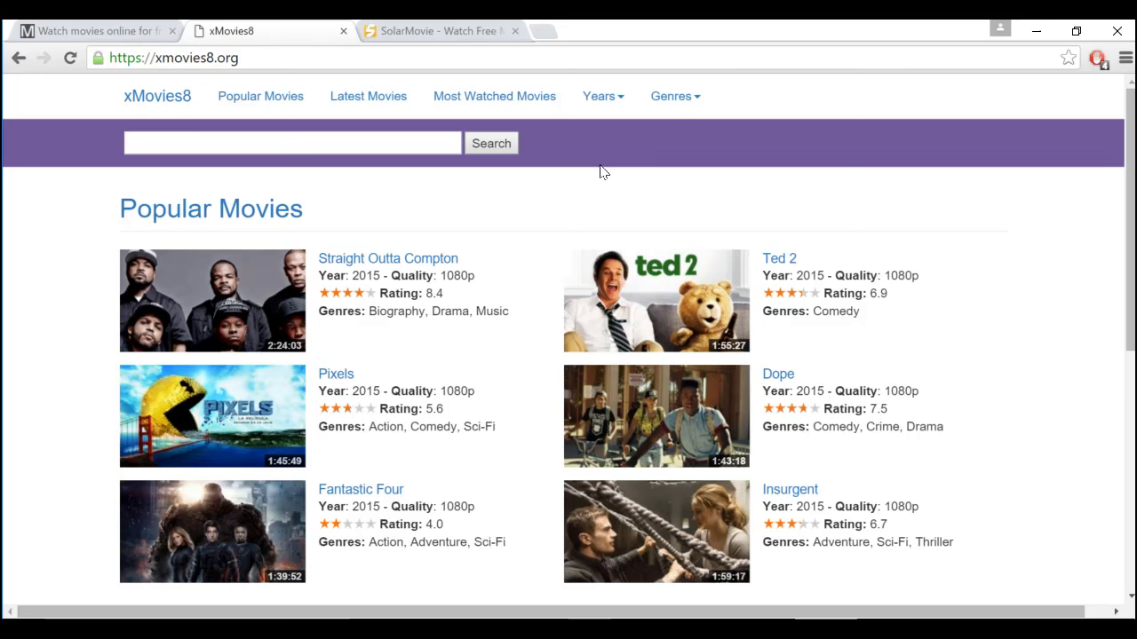
mouse_move(457, 30)
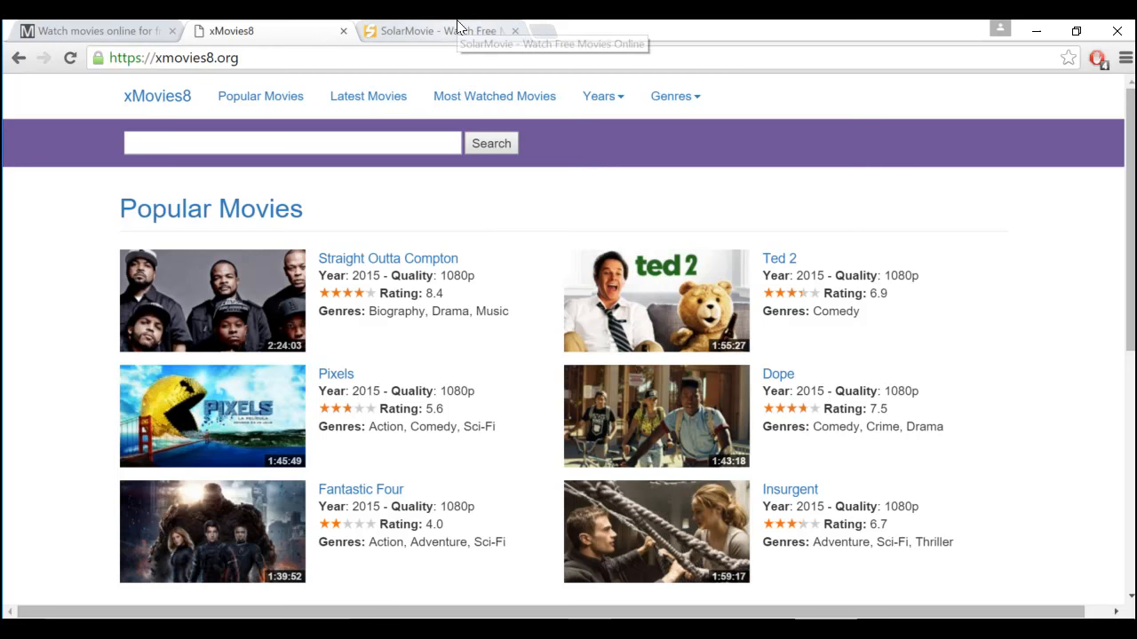
Step: Switch to the SolarMovie tab showing its Watch Free Movies Online search page
click(435, 30)
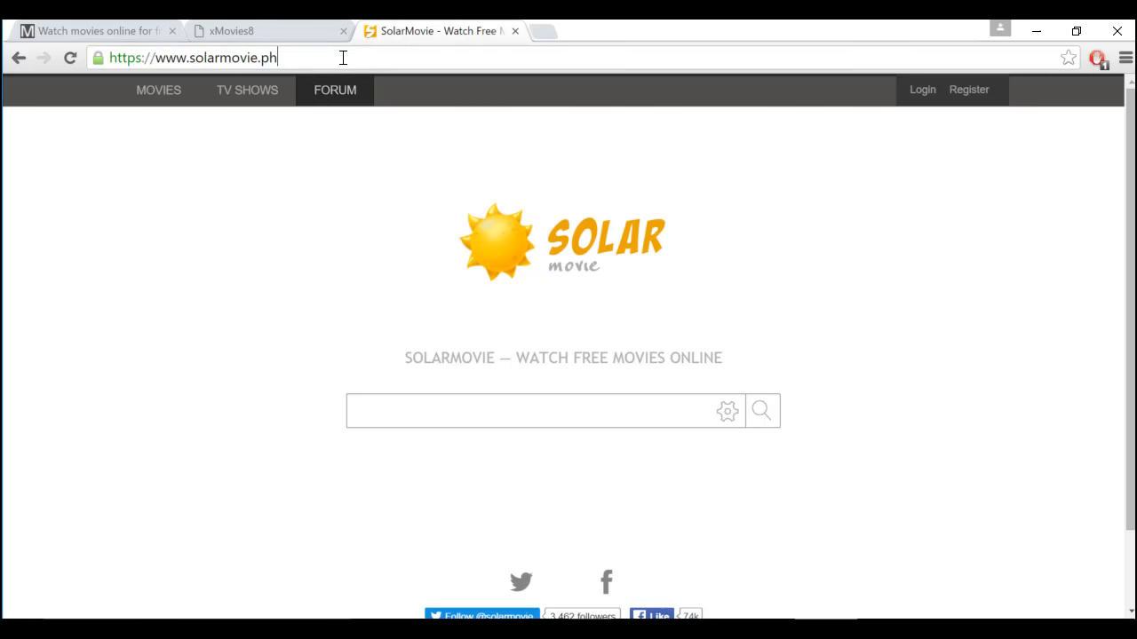
mouse_move(665, 216)
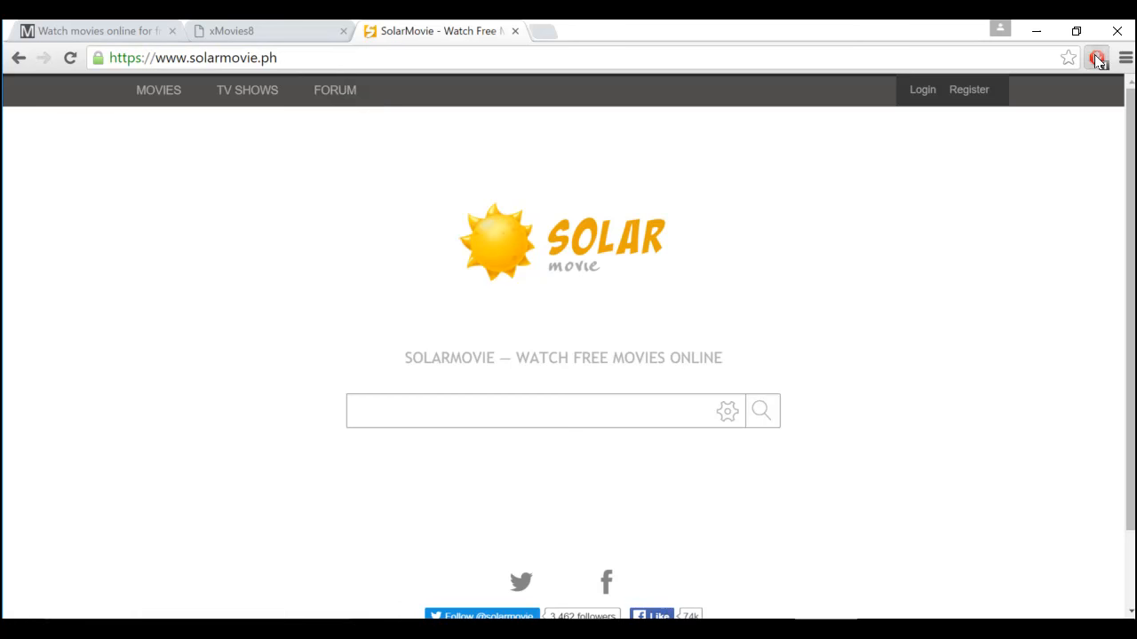
click(1096, 57)
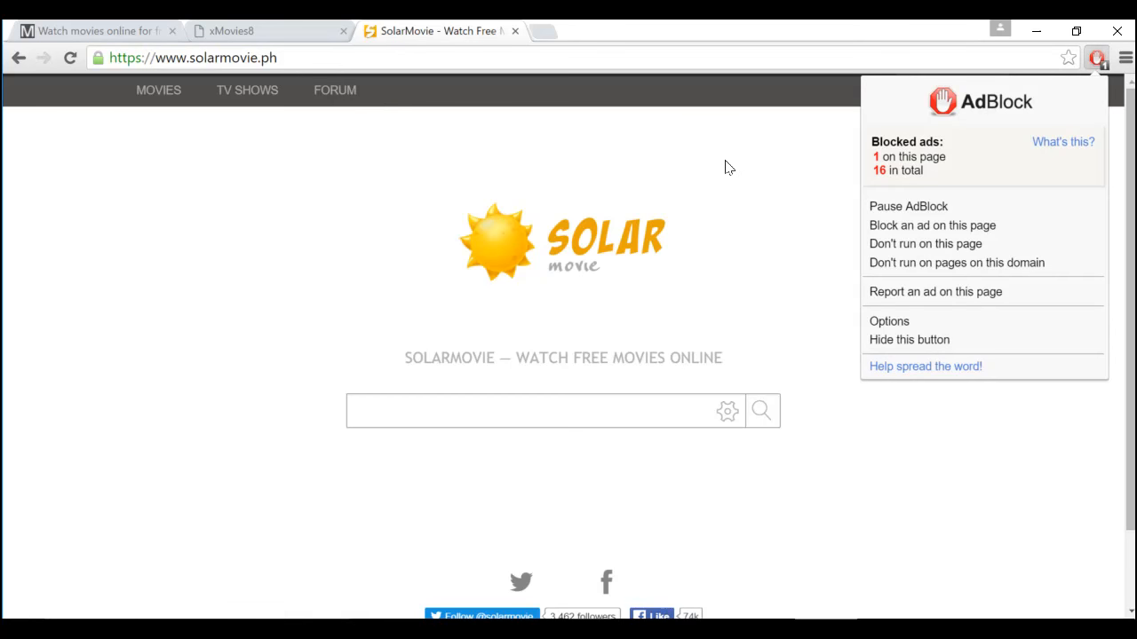
click(400, 129)
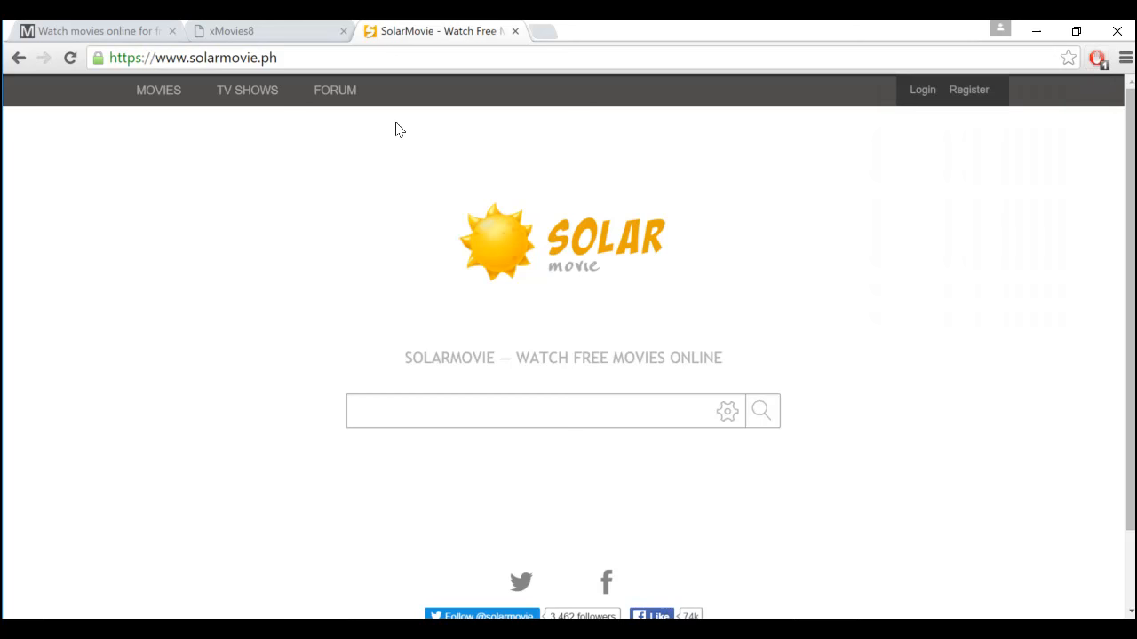
mouse_move(802, 152)
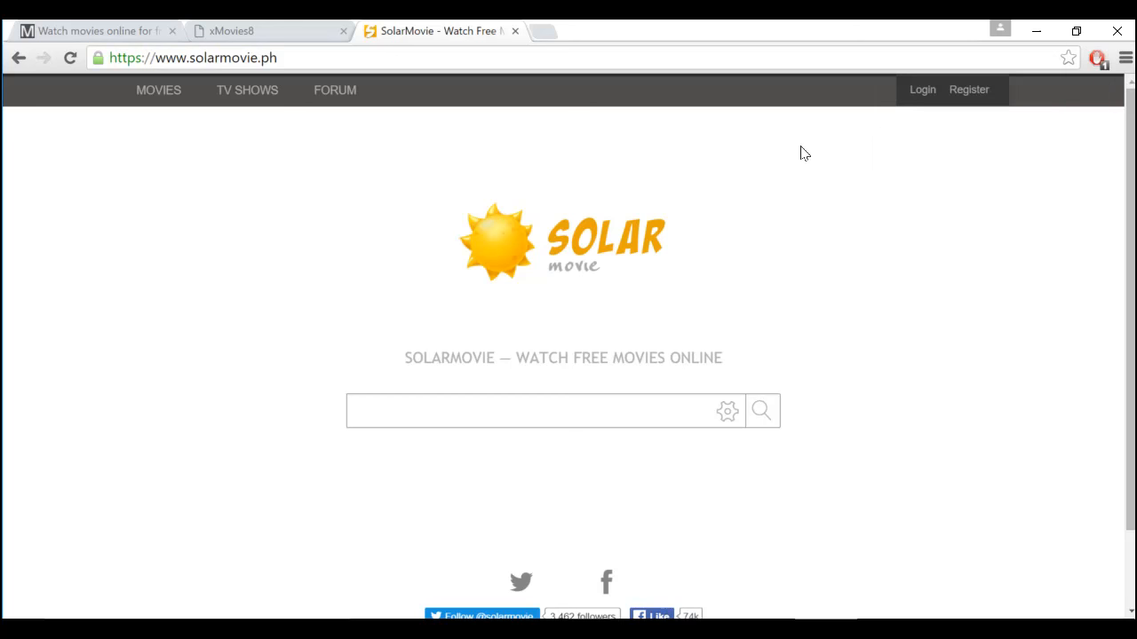
mouse_move(821, 186)
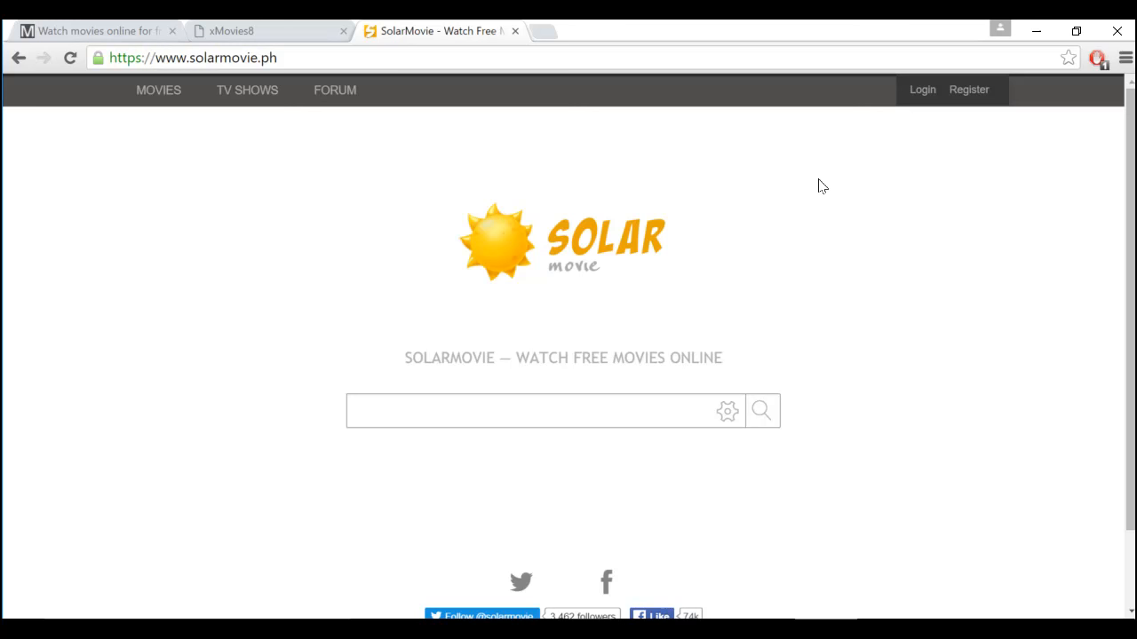